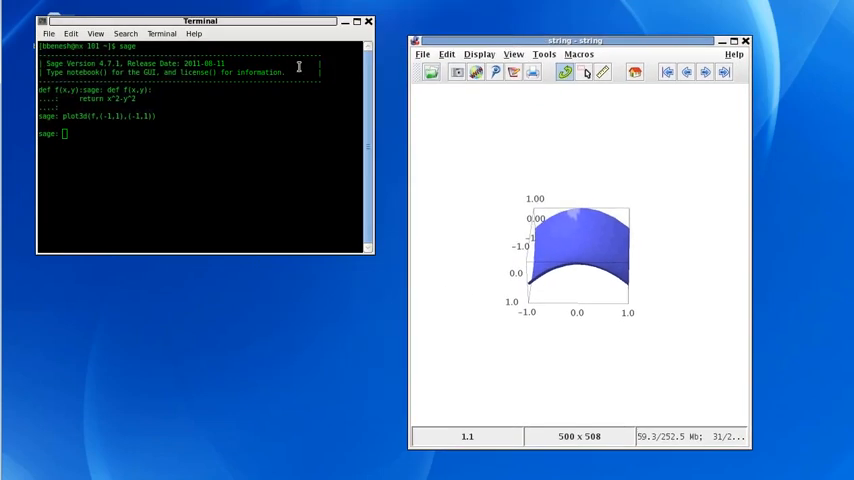
Step: Plot the redefined f(x,y)=x over [-1,1]² with plot3d(f,(-1,1),(-1,1))
type("plot3d(f,(-1,1),(-1,1))")
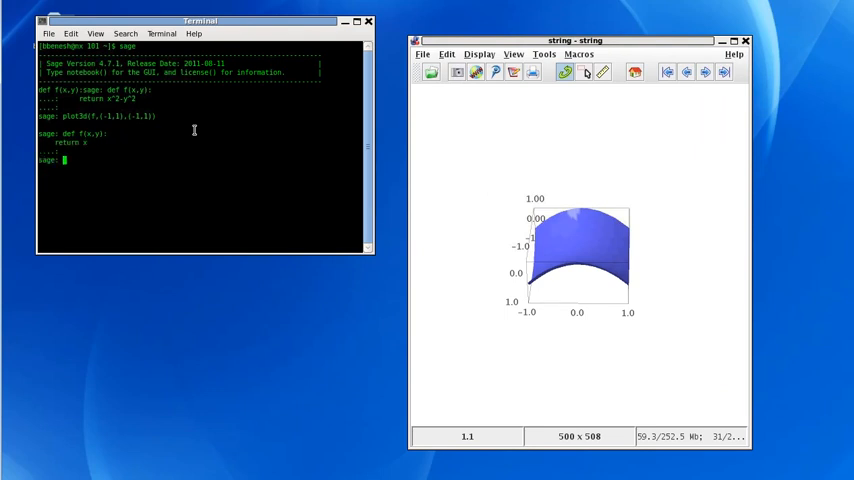
type("plot3d(f,(-1,1),(-1,1))")
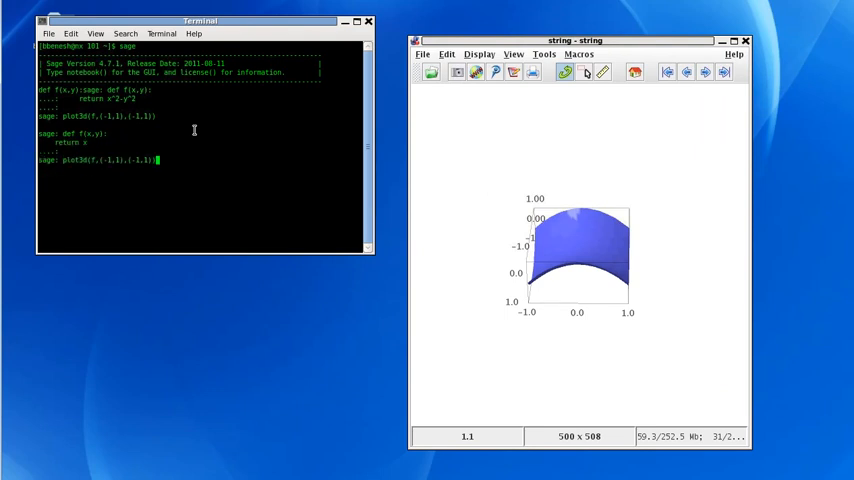
key("Return")
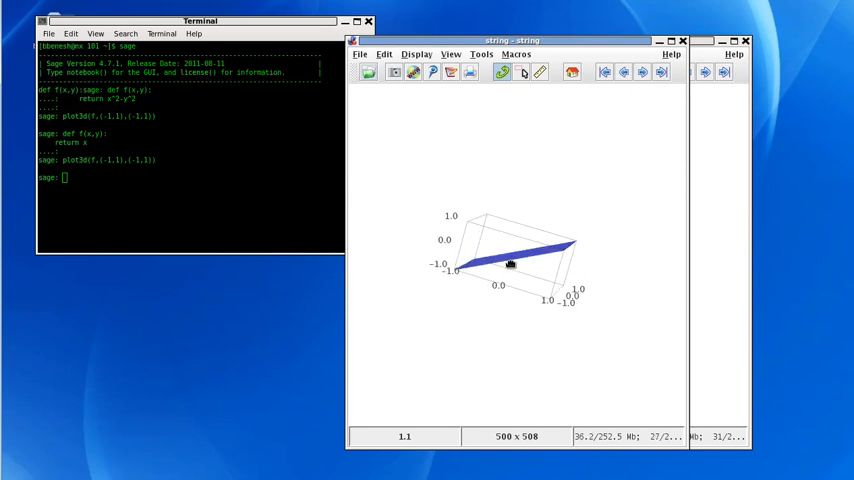
Step: Rotate the flat plane plot to view its top, edge-on, underside, then an oblique angle
left_click_drag(510, 263, 470, 268)
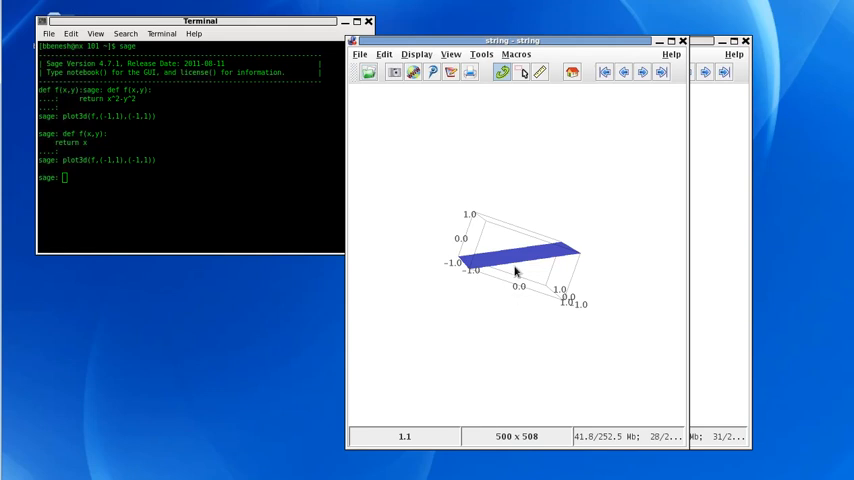
mouse_move(474, 279)
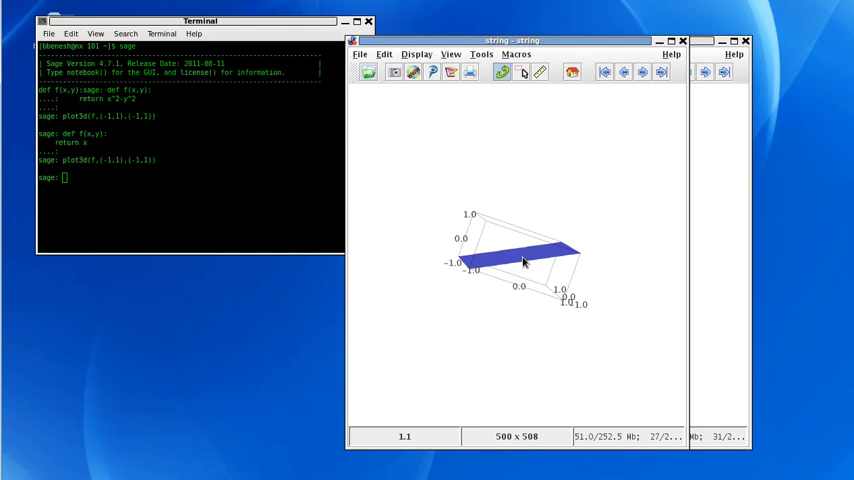
mouse_move(513, 262)
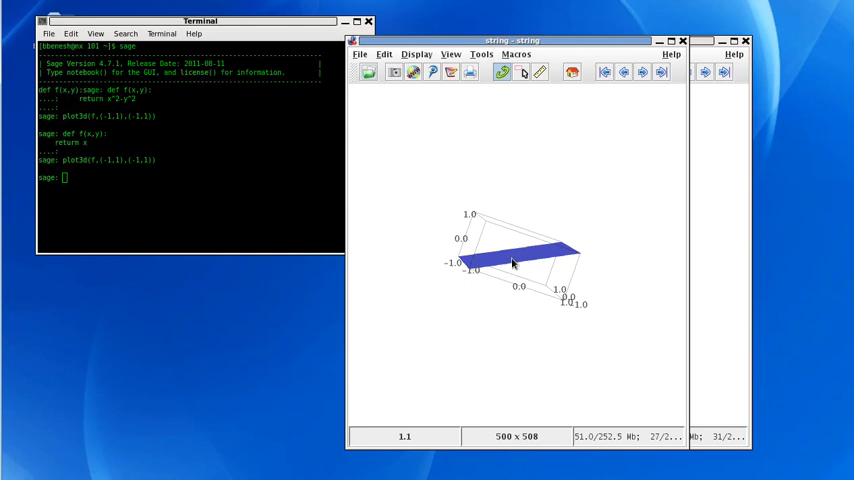
mouse_move(470, 270)
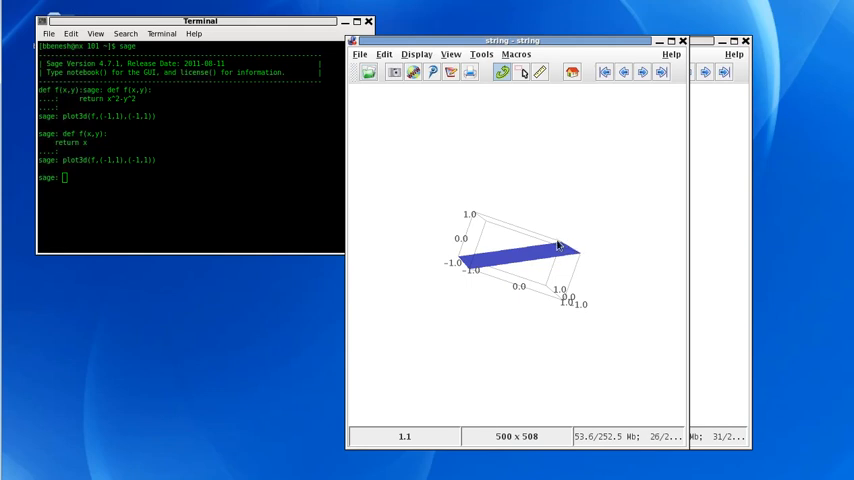
left_click_drag(560, 248, 518, 261)
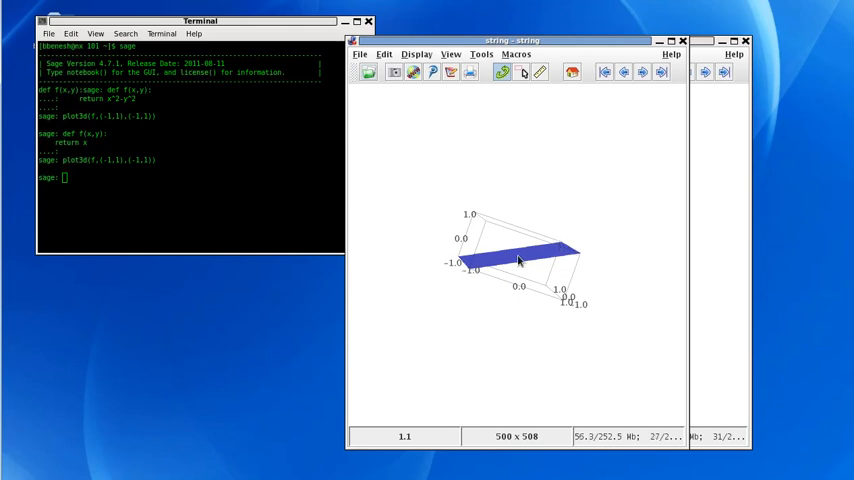
mouse_move(477, 268)
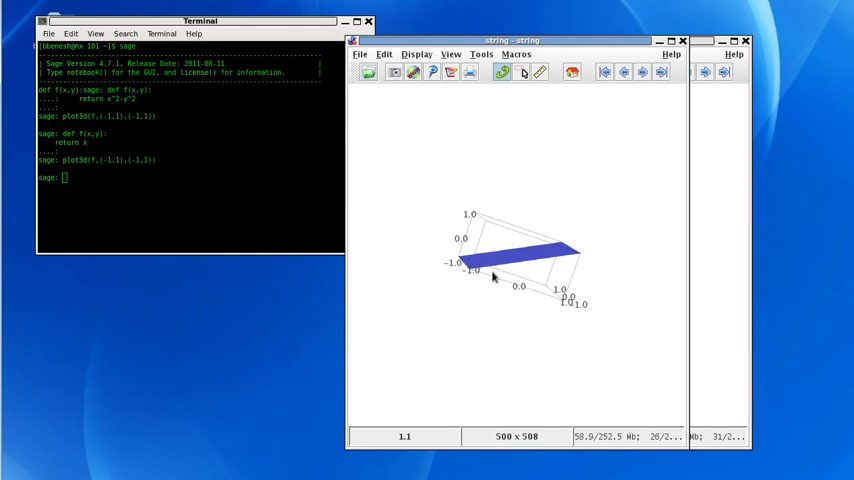
left_click_drag(493, 277, 483, 265)
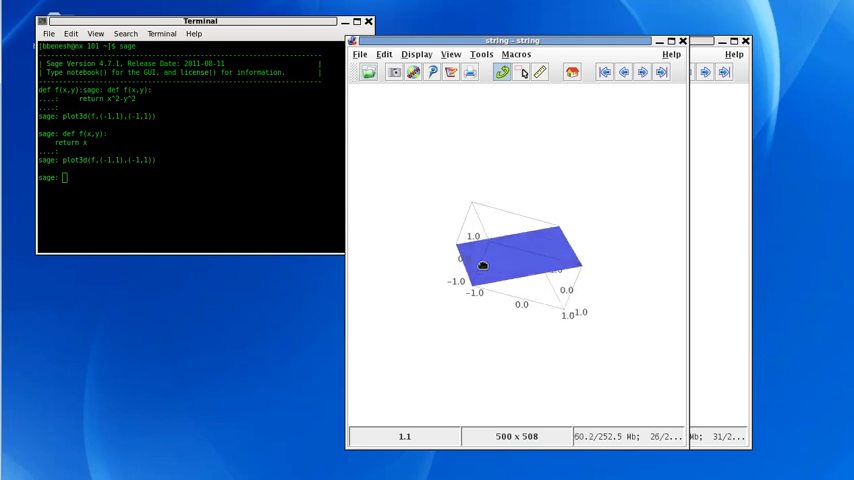
left_click_drag(483, 264, 562, 263)
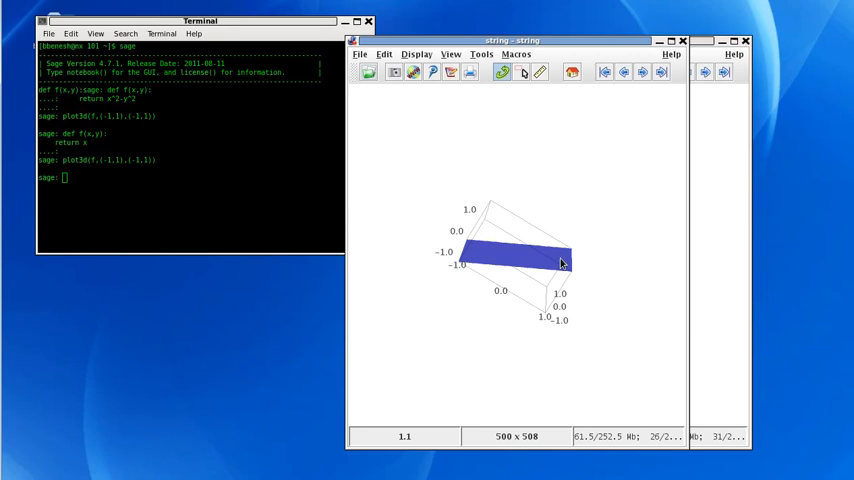
left_click_drag(560, 262, 518, 252)
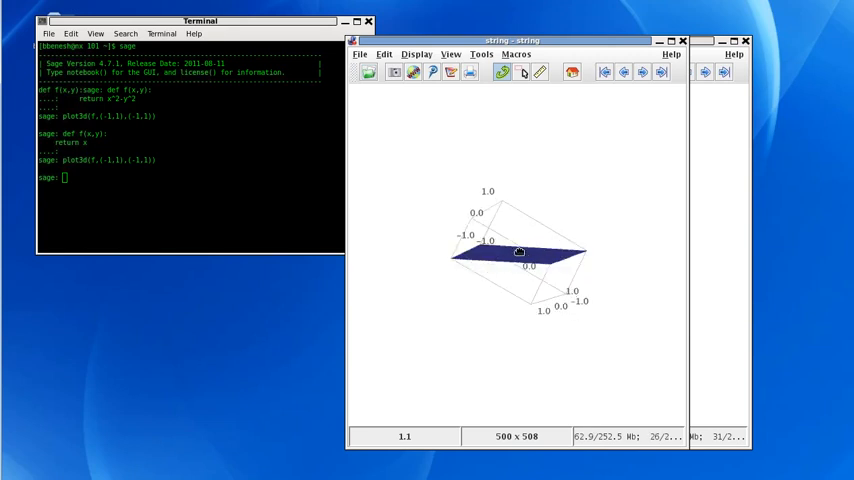
left_click_drag(518, 251, 518, 268)
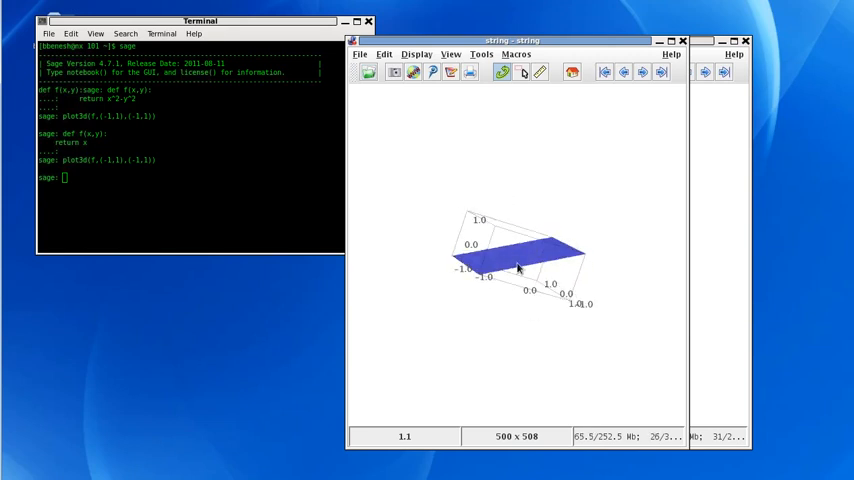
left_click_drag(518, 268, 485, 250)
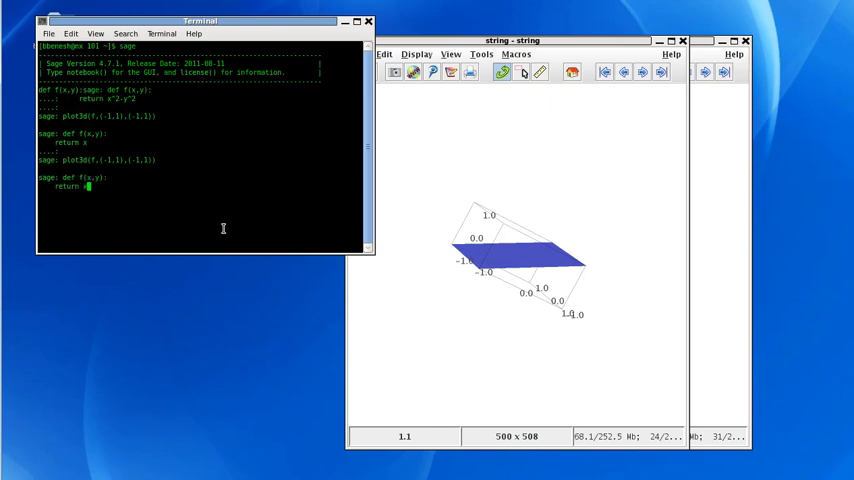
Step: Change f's return to x^2-y^2 and run plot3d(f,(-1,1),(-1,1))
type("^2-y^2")
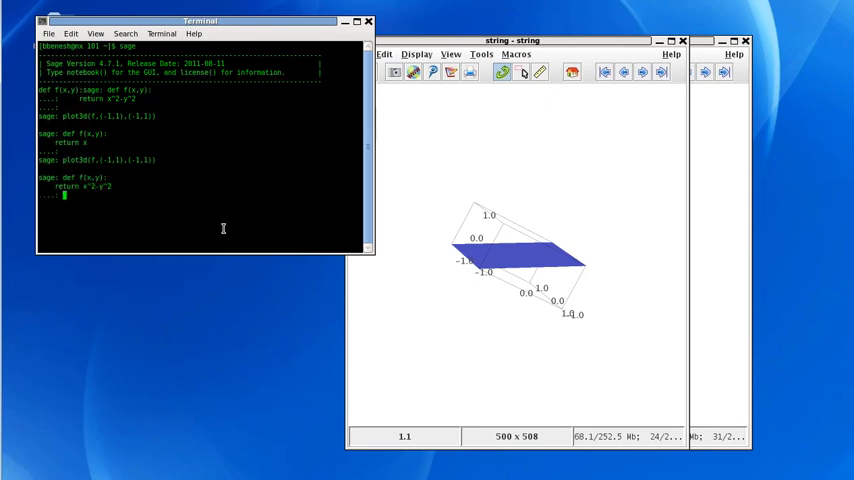
type("plot3d(f,(-1,1),(-1,1))")
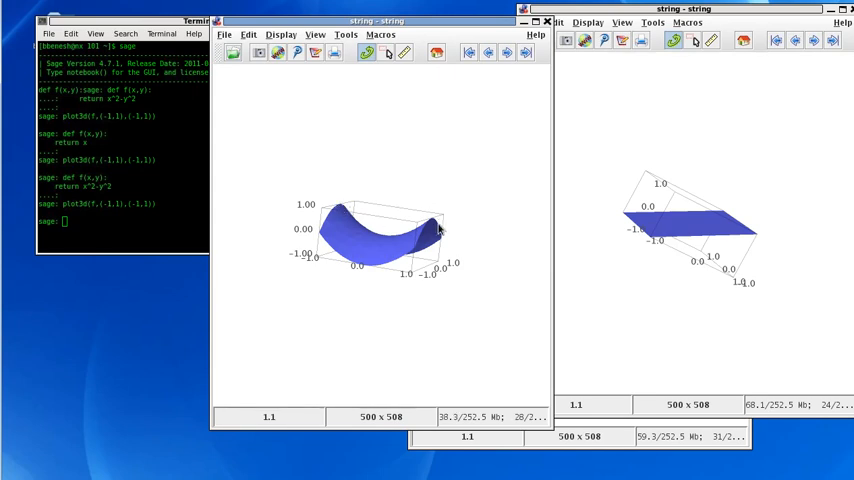
mouse_move(358, 228)
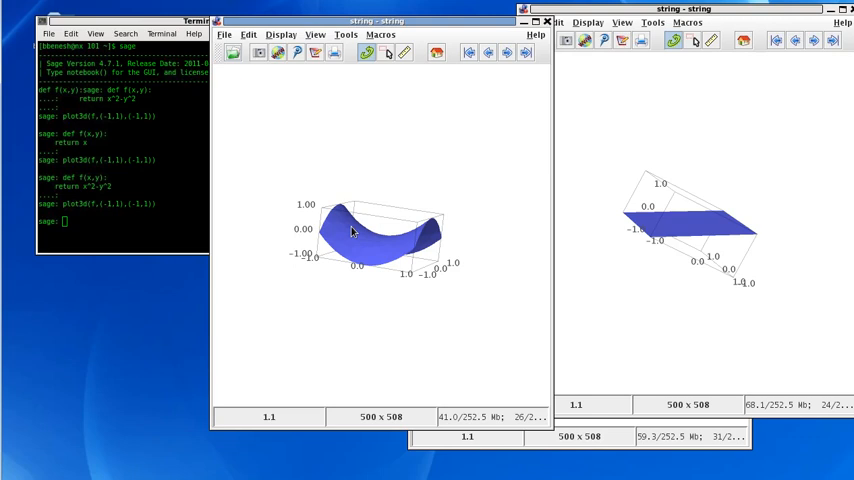
Step: Turn the x²−y² saddle surface to another angle in its new Jmol window
left_click_drag(350, 235, 420, 235)
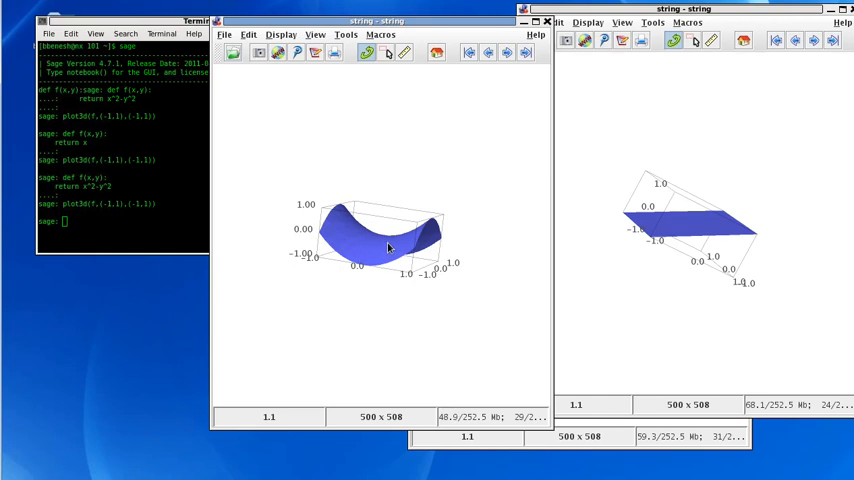
mouse_move(357, 247)
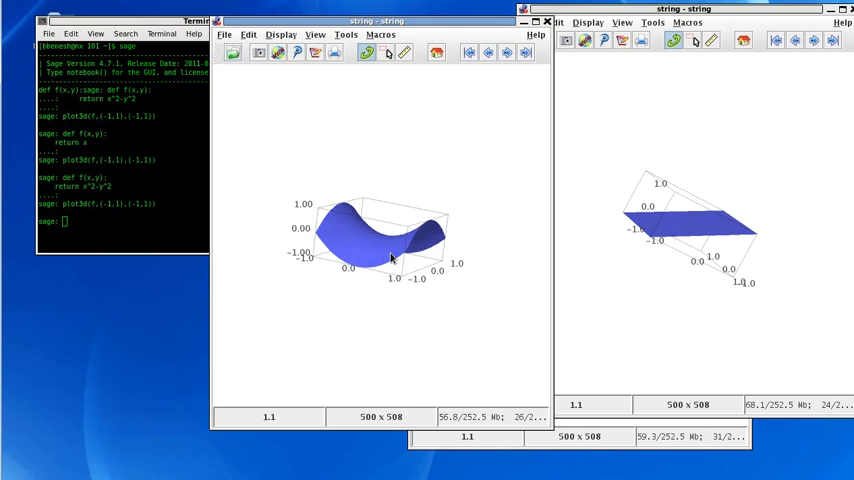
mouse_move(402, 205)
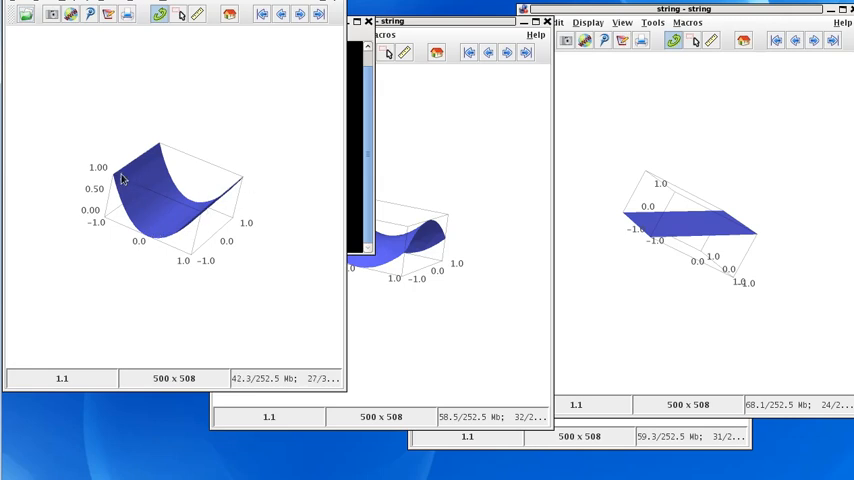
mouse_move(197, 205)
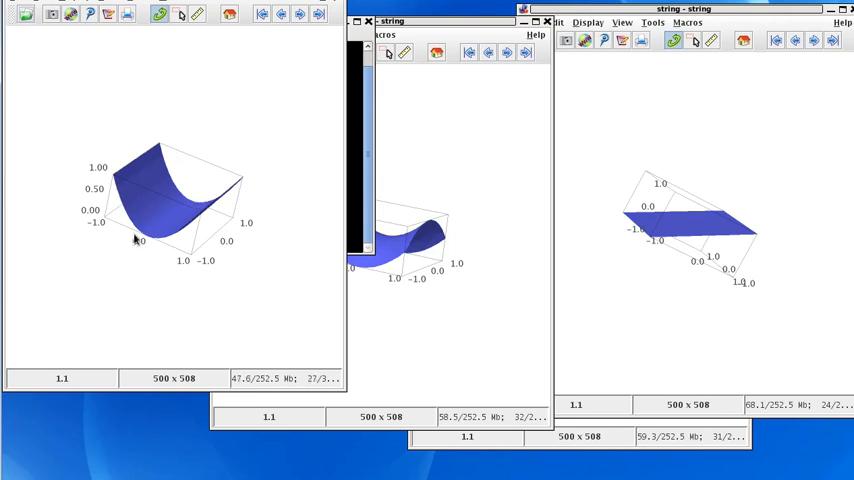
mouse_move(174, 228)
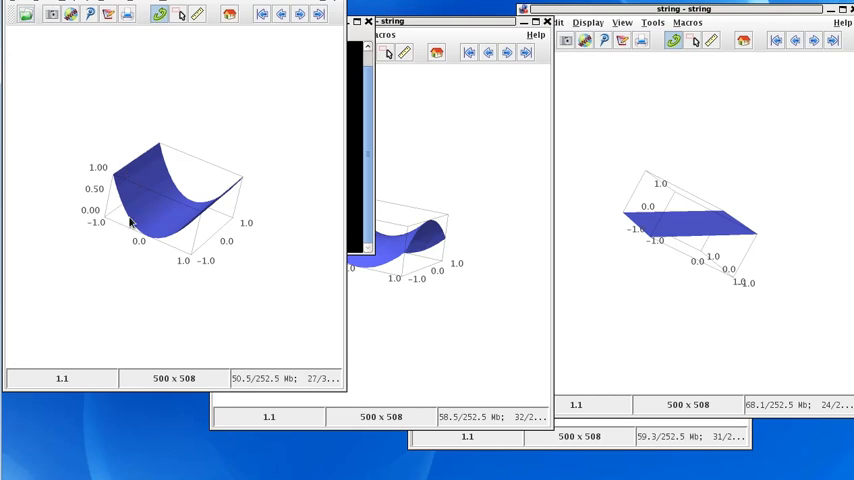
mouse_move(148, 244)
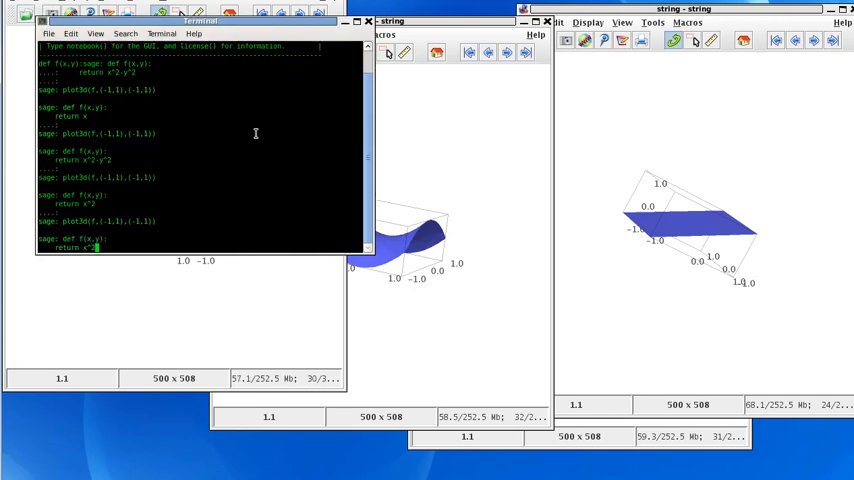
Step: Correct the mistyped f definition and rerun plot3d(f,(-1,1),(-1,1))
type("y*2")
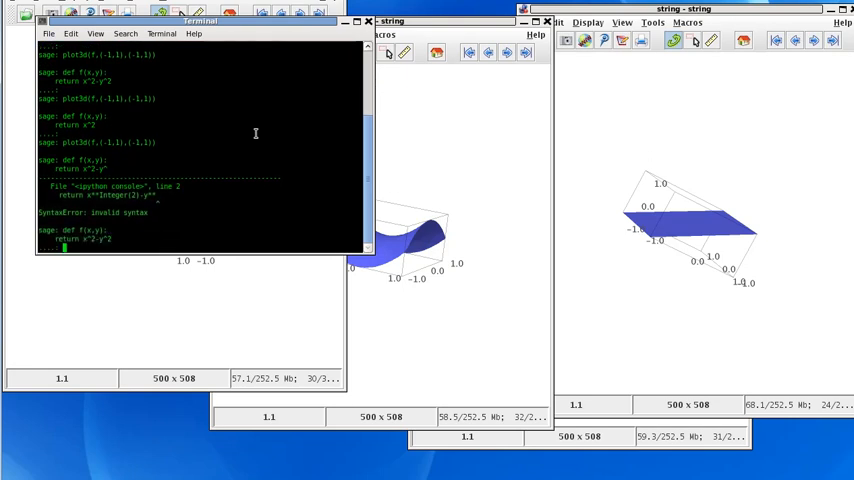
type("plot3d(f,(-1,1),(-1,1))")
type("return x^2+y^2")
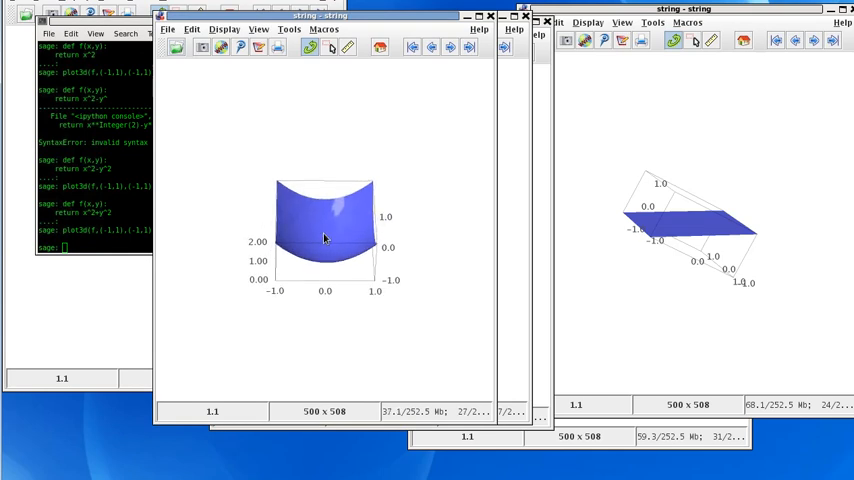
Step: Rotate the x²+y² bowl to view it from above and reveal its inside and corners
left_click_drag(325, 230, 360, 230)
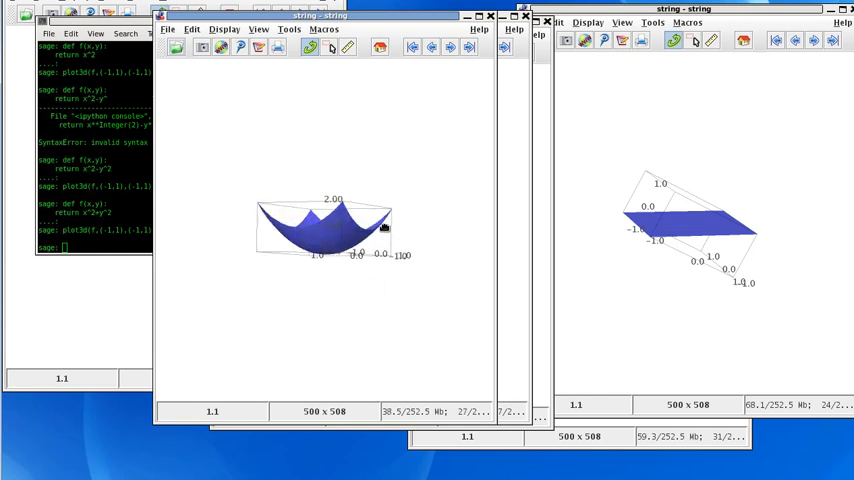
left_click_drag(380, 225, 325, 227)
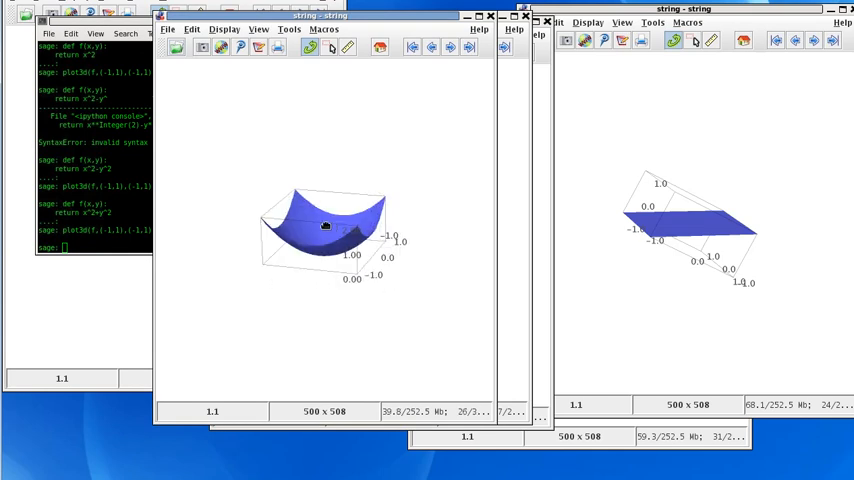